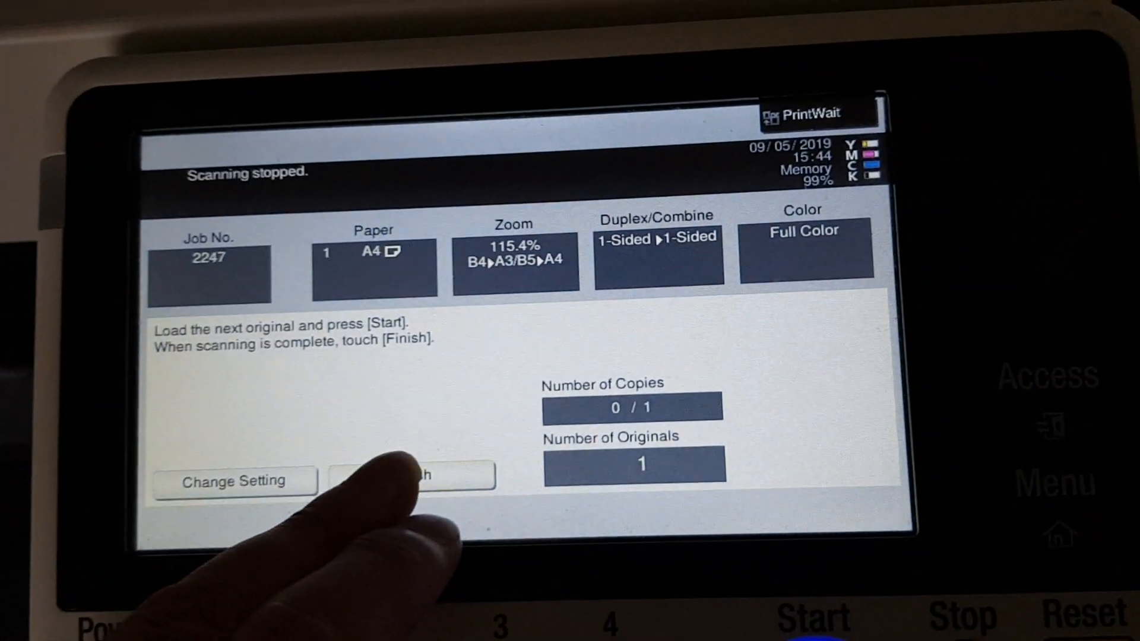
Finish scanning so the full-color A4 copy job at 115.4% zoom prints.
click(411, 481)
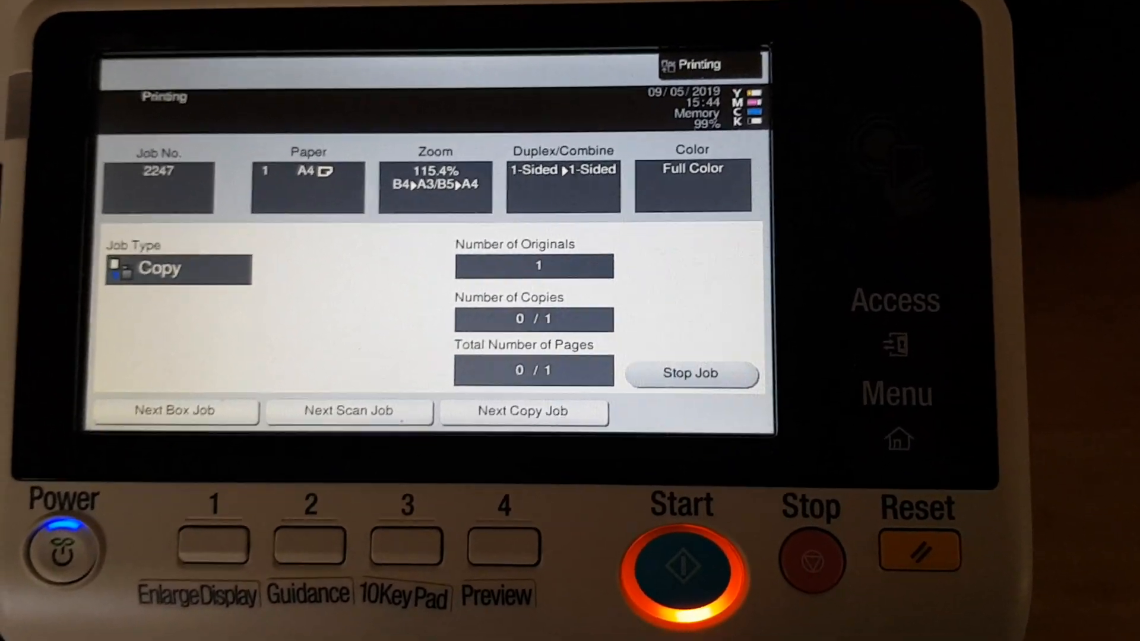
mouse_move(570, 321)
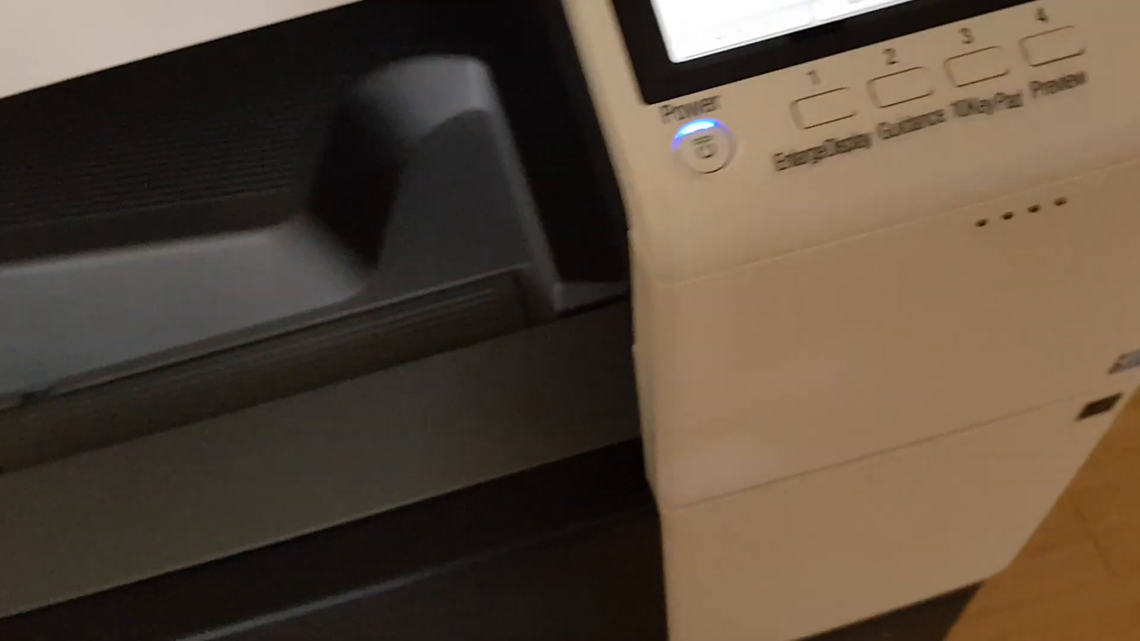